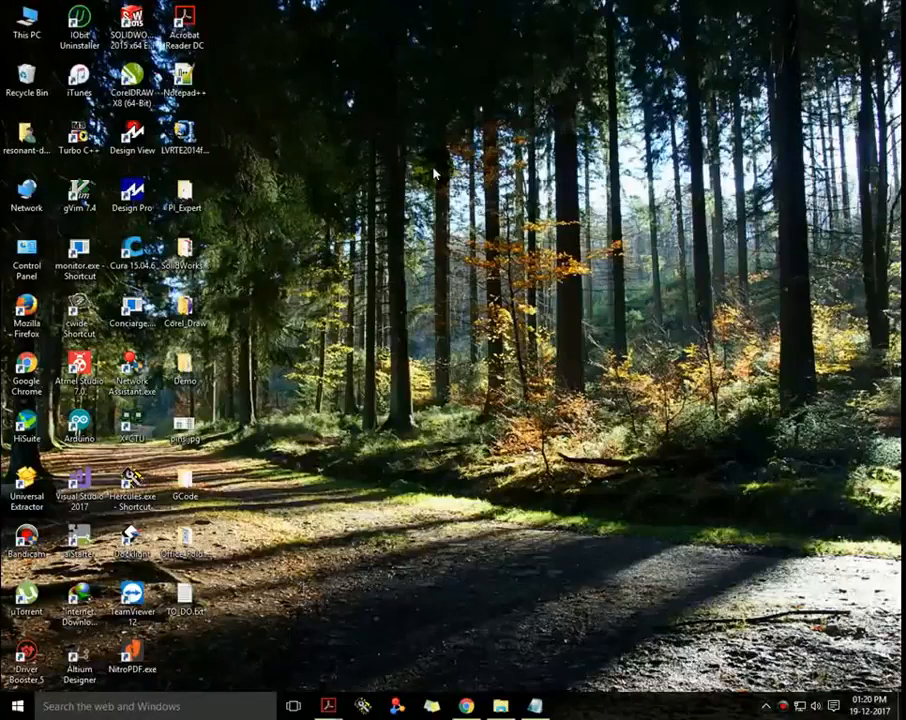
mouse_move(490, 264)
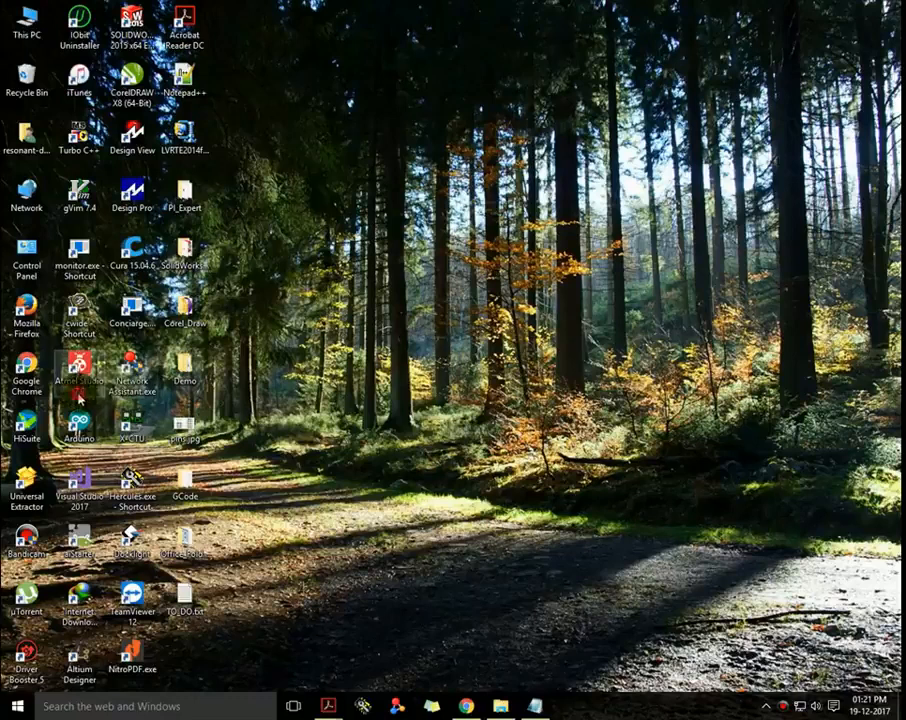
mouse_move(80, 380)
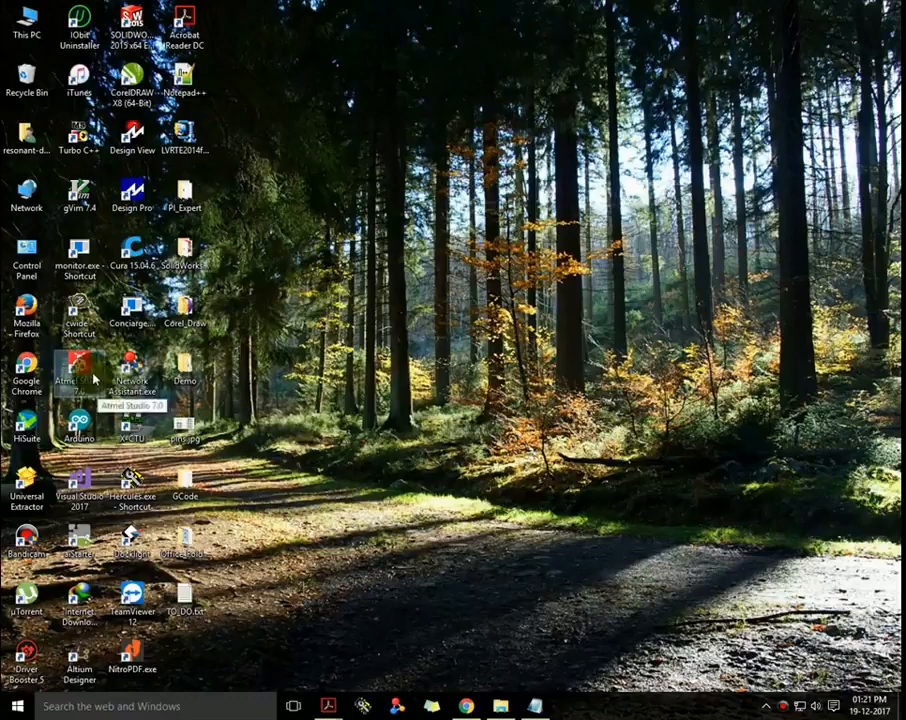
Launch Atmel Studio 7.0 from its desktop shortcut and wait for the Start Page.
right_click(68, 376)
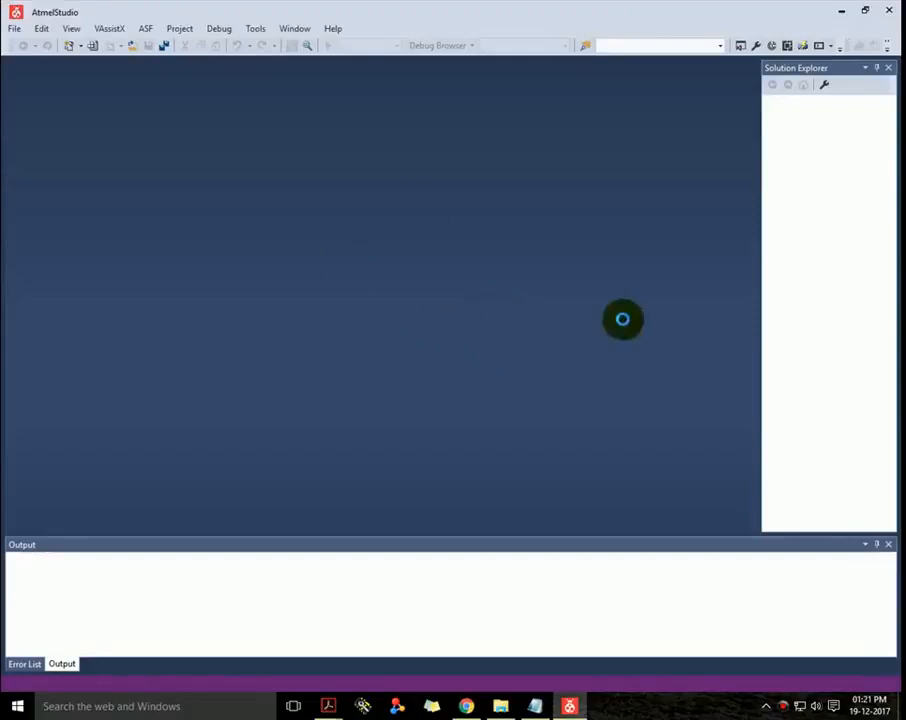
mouse_move(430, 356)
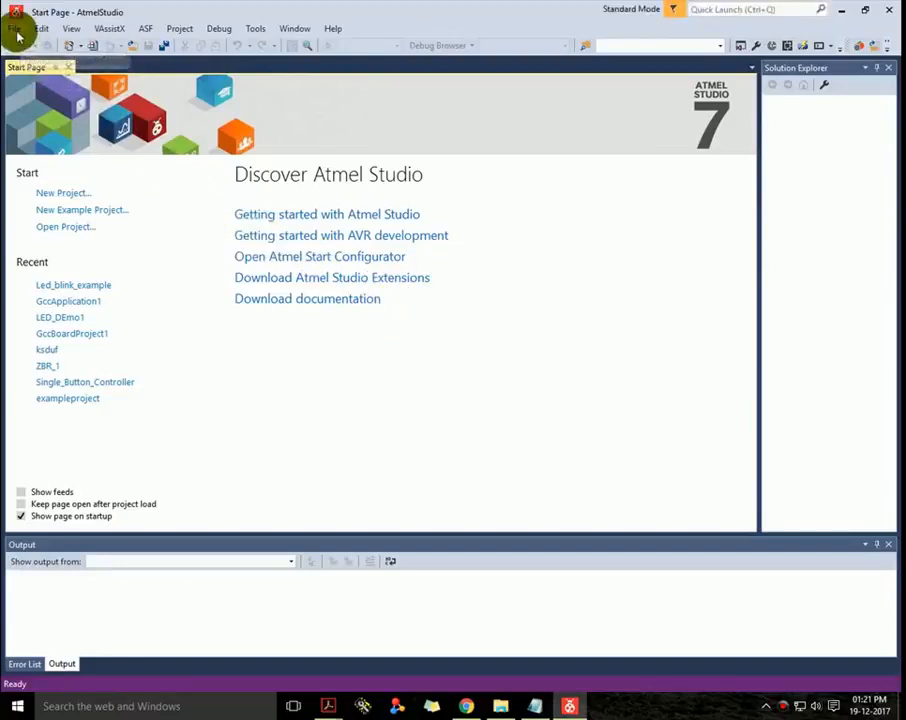
click(16, 28)
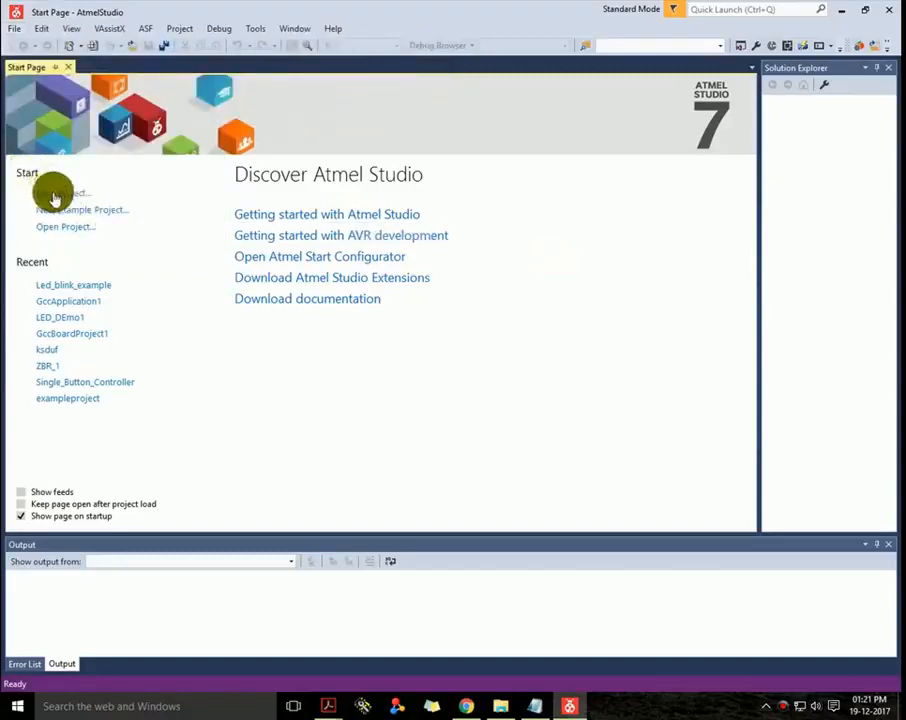
Start a new C/C++ project and settle on the GCC C Executable Project template.
click(62, 192)
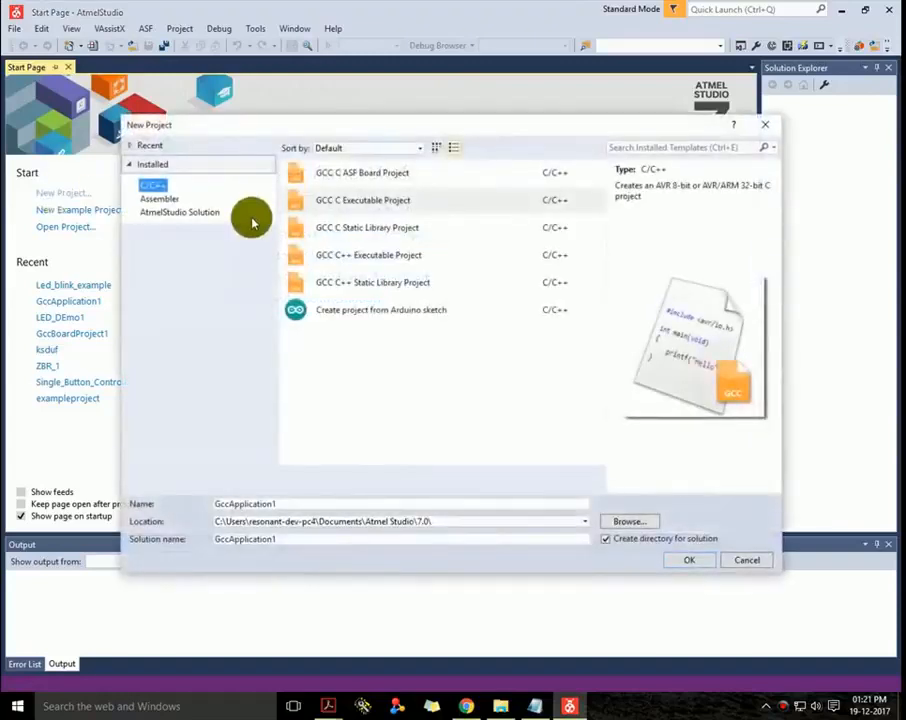
click(362, 172)
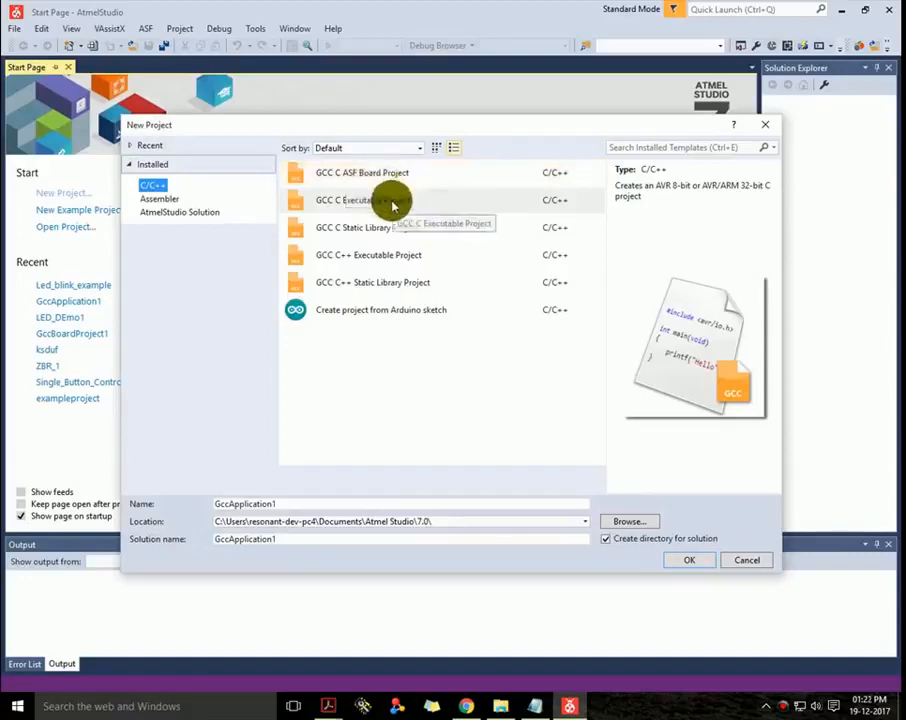
mouse_move(384, 272)
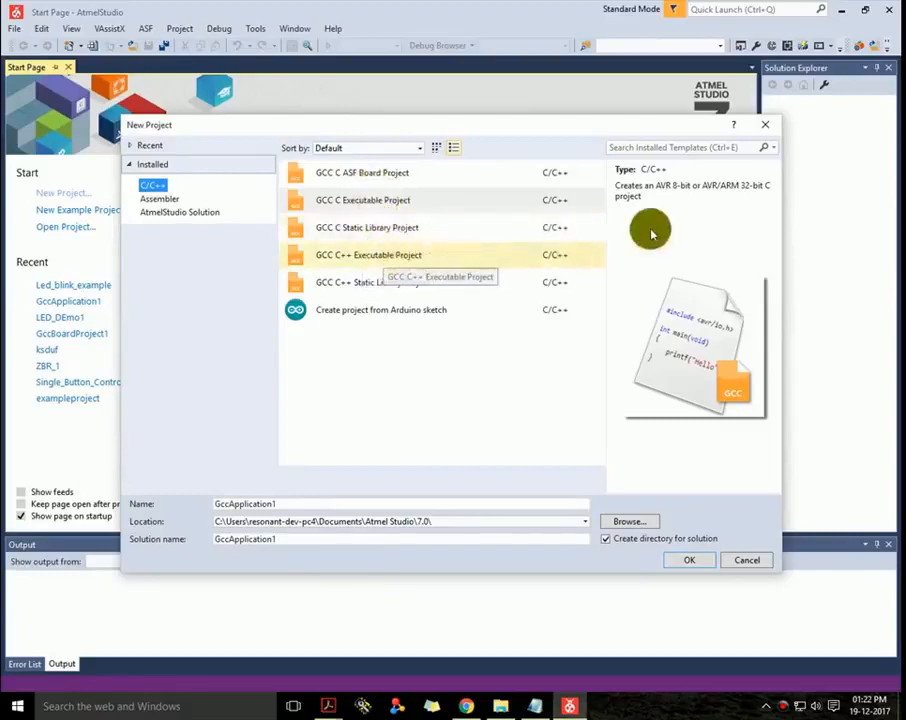
click(368, 256)
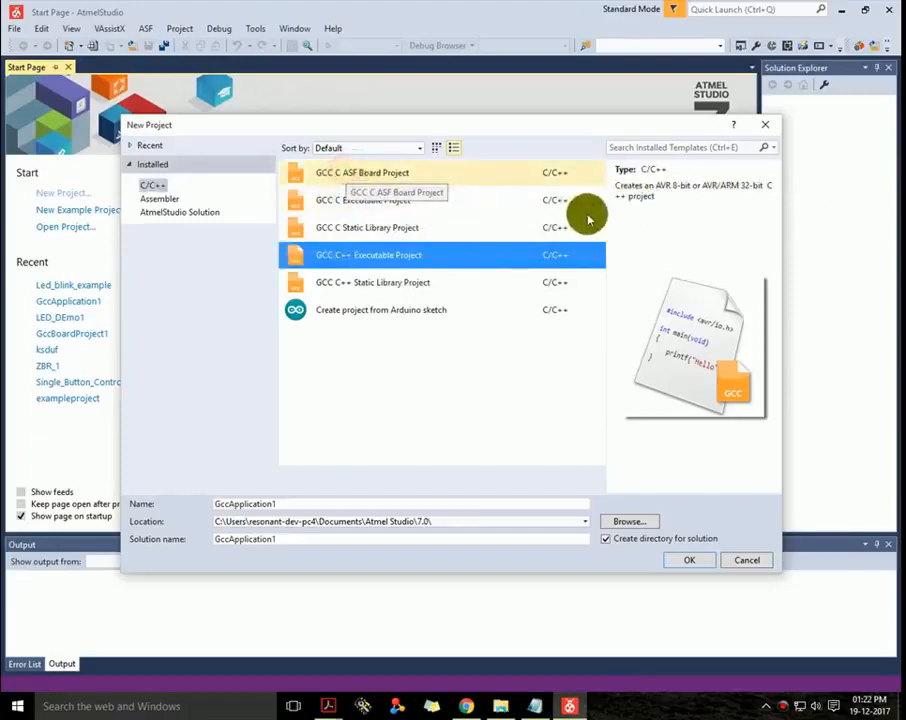
click(362, 172)
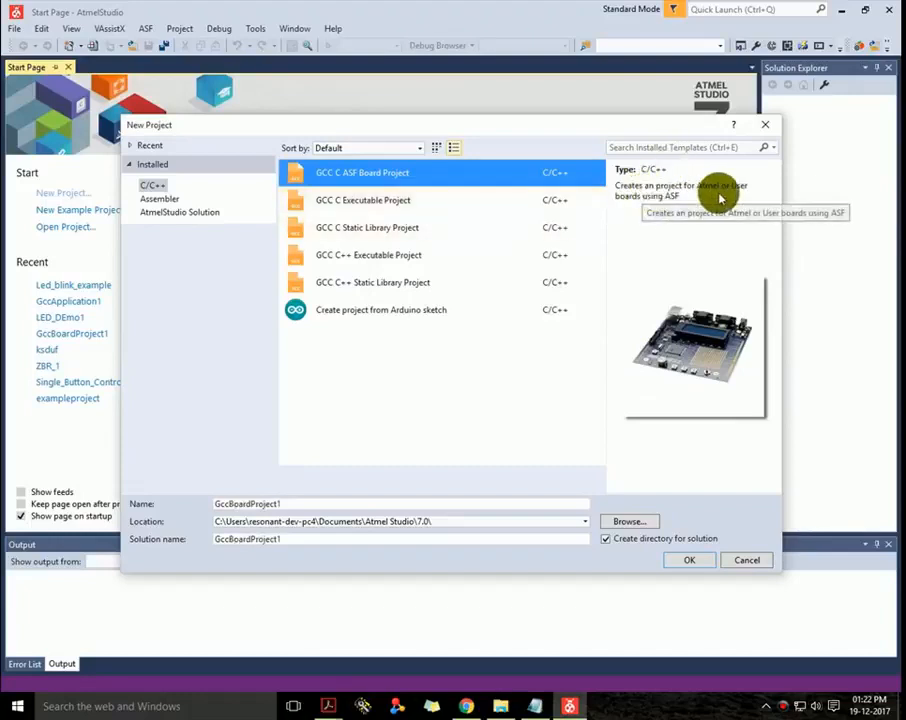
mouse_move(384, 204)
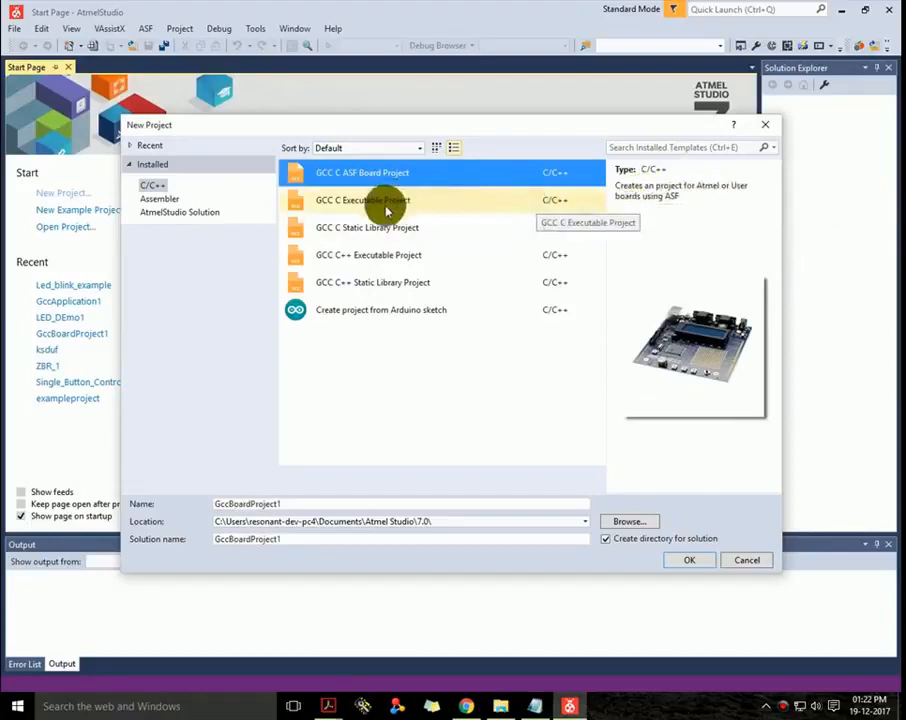
click(364, 200)
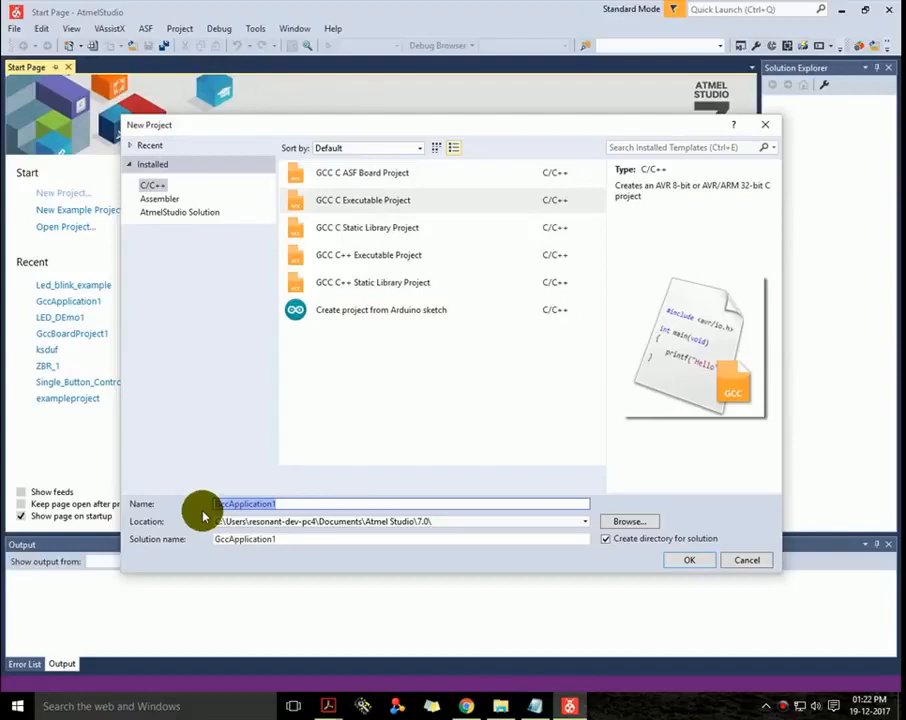
Name the project LED_Example1 and confirm the default save location.
text(LED_Example1)
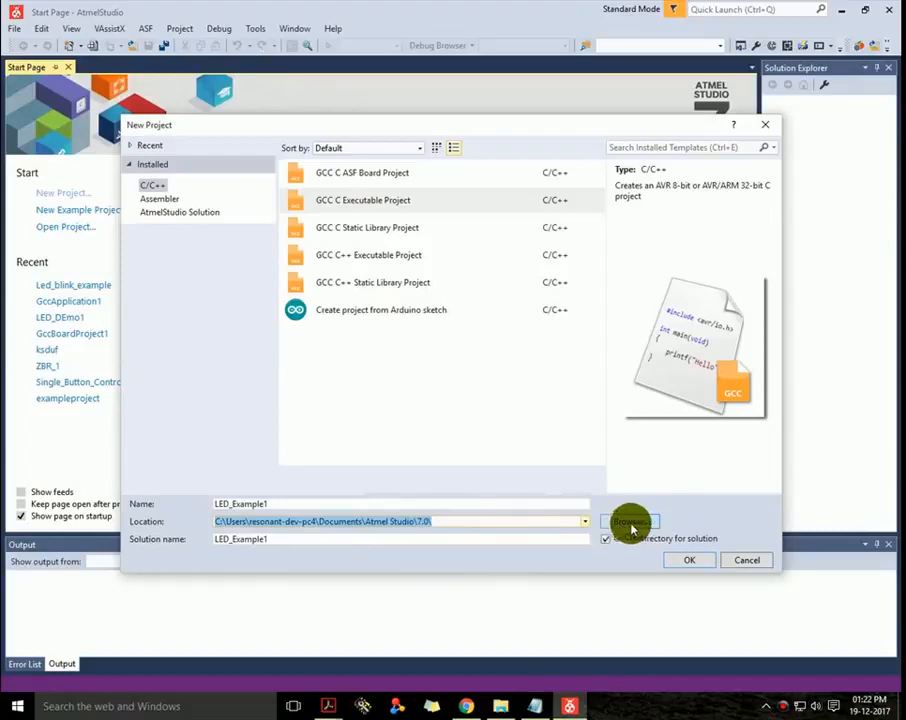
click(628, 520)
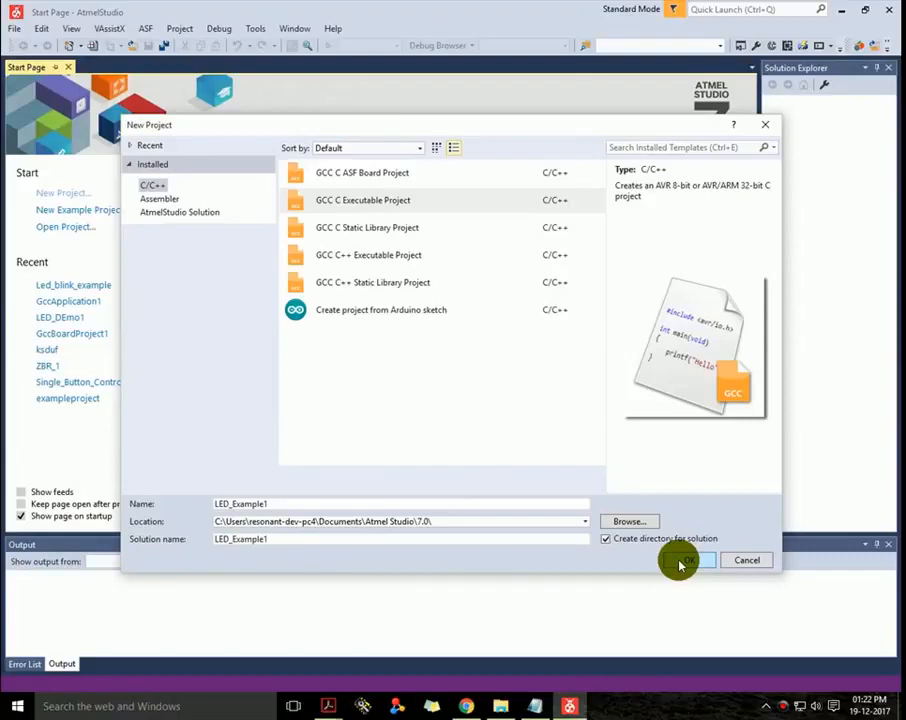
Create the project and select ATmega16 from the ATmega device family as its target.
click(688, 560)
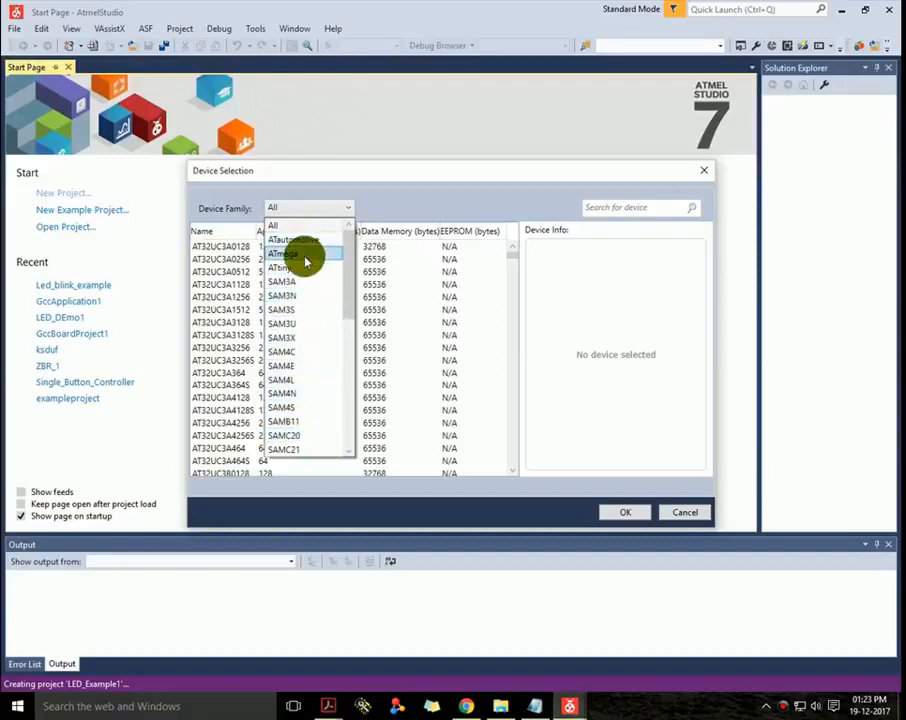
click(284, 252)
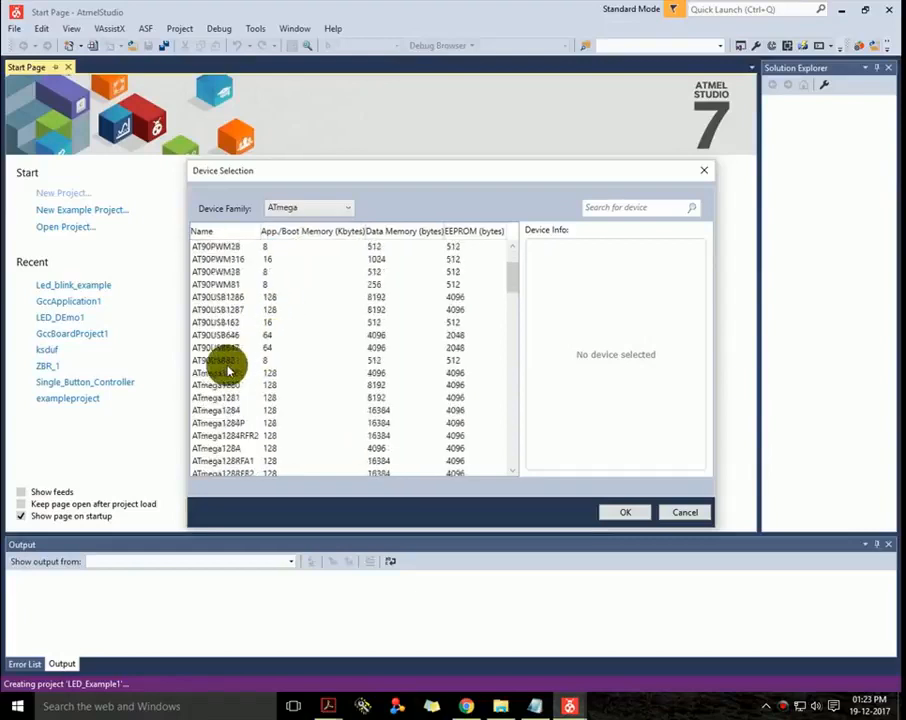
scroll(down, 3)
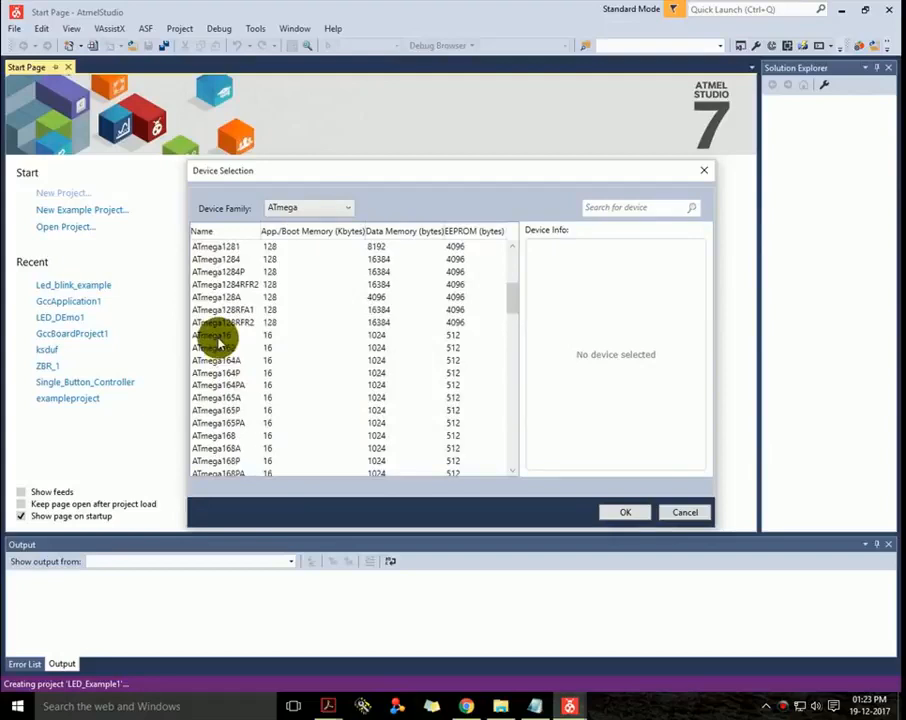
click(216, 336)
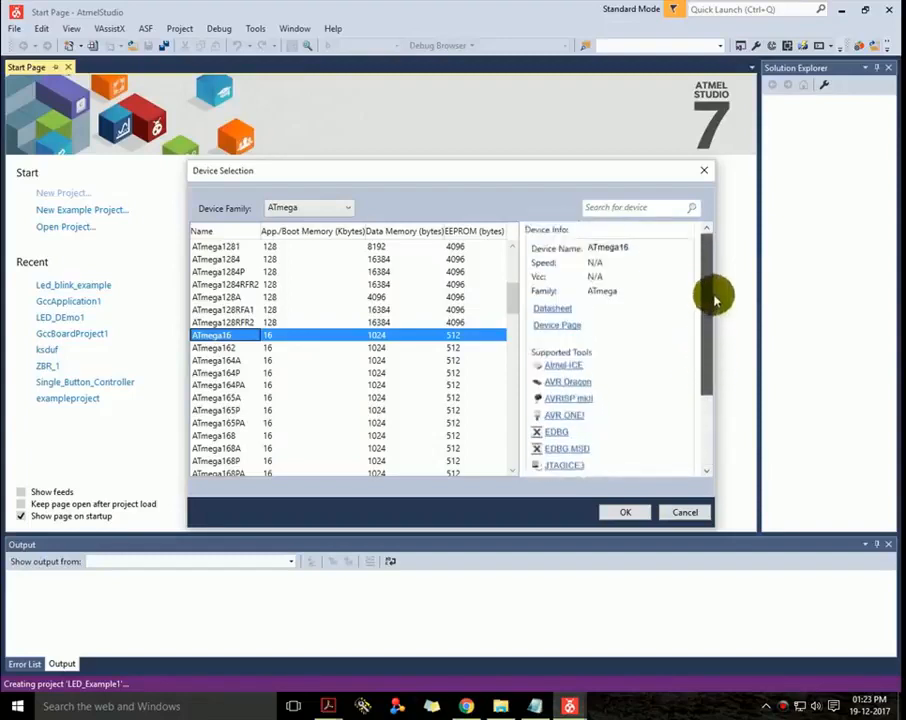
mouse_move(656, 388)
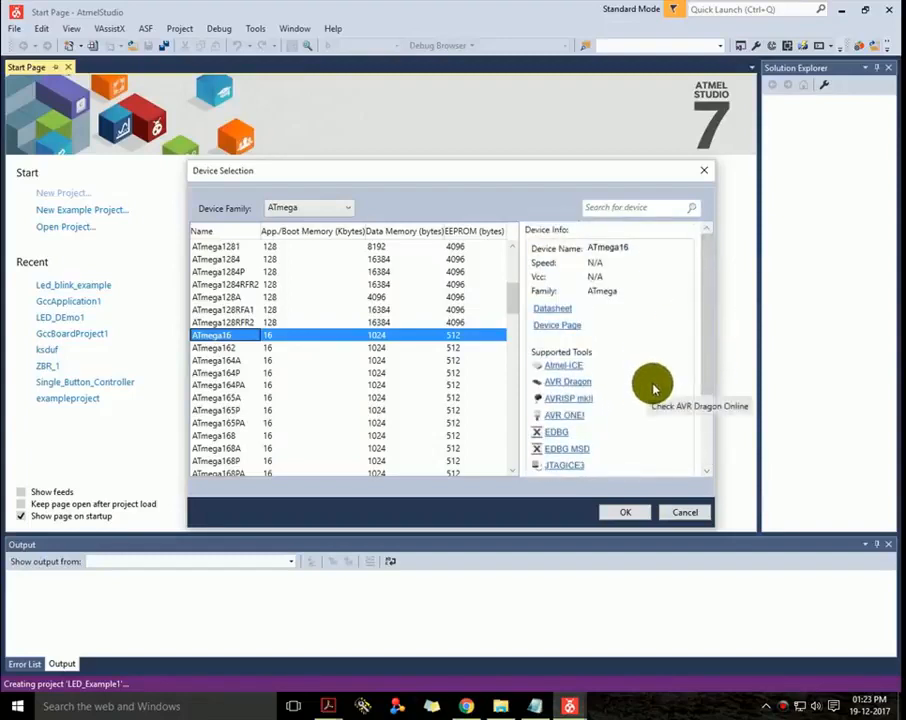
click(624, 512)
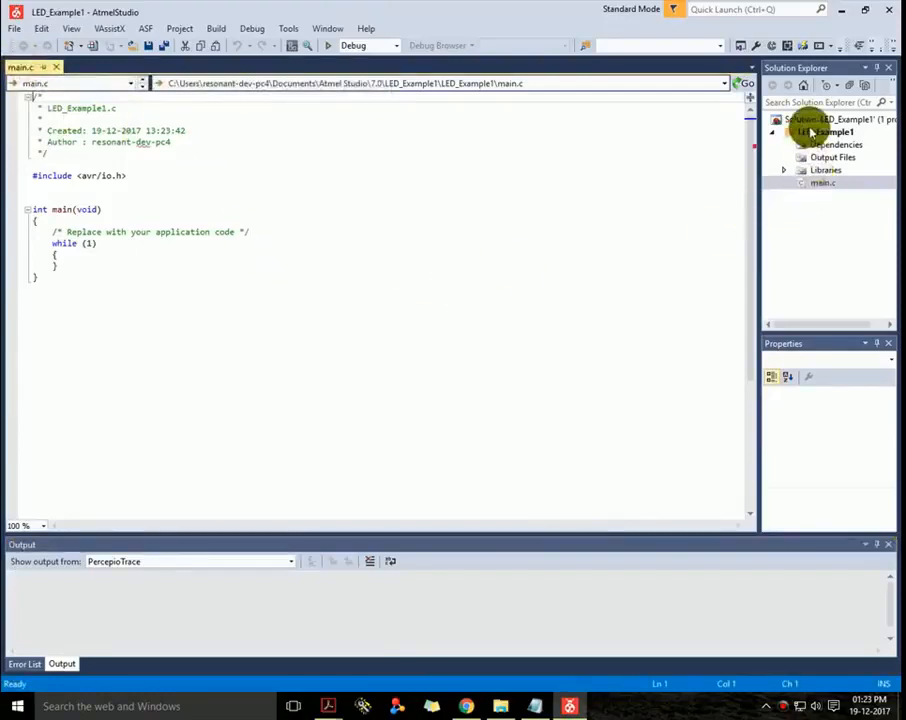
mouse_move(756, 224)
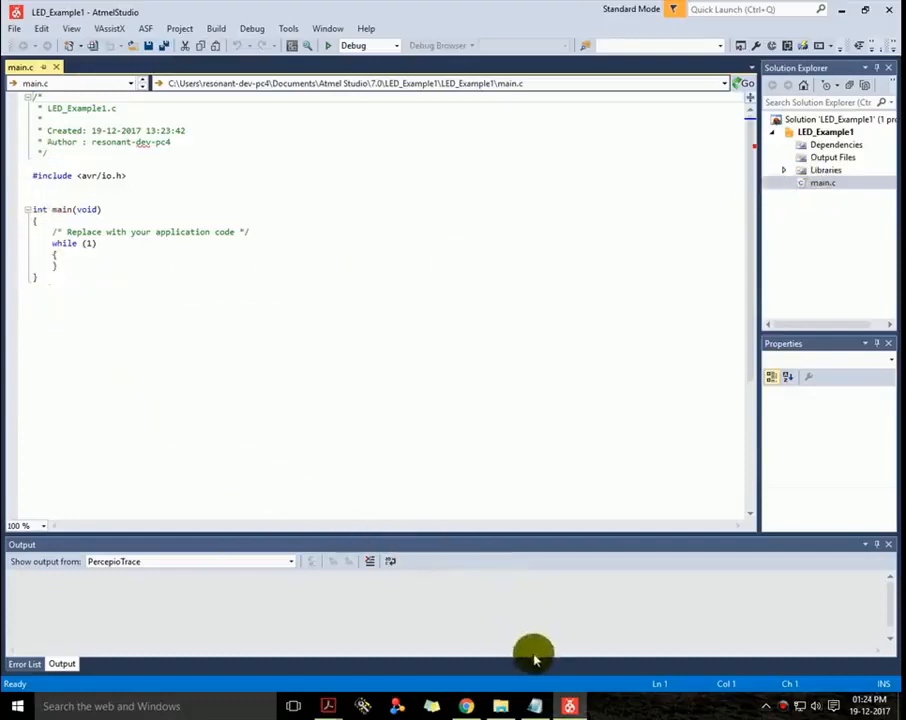
Bring the Notepad window holding the LED blink code into view.
click(534, 708)
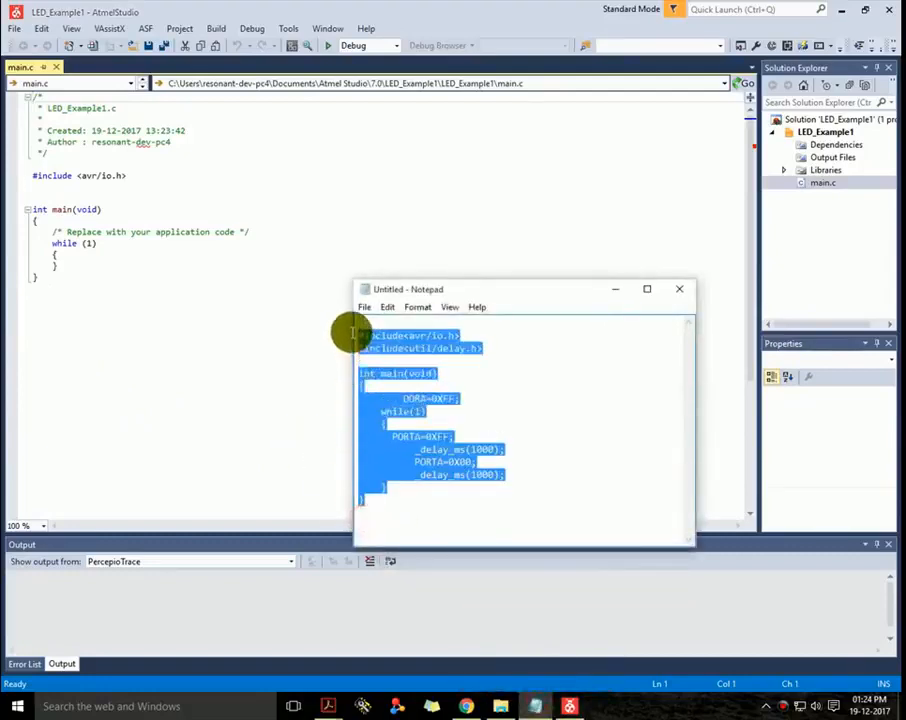
Copy the LED blink code from Notepad and replace main.c's starter code with it.
right_click(420, 400)
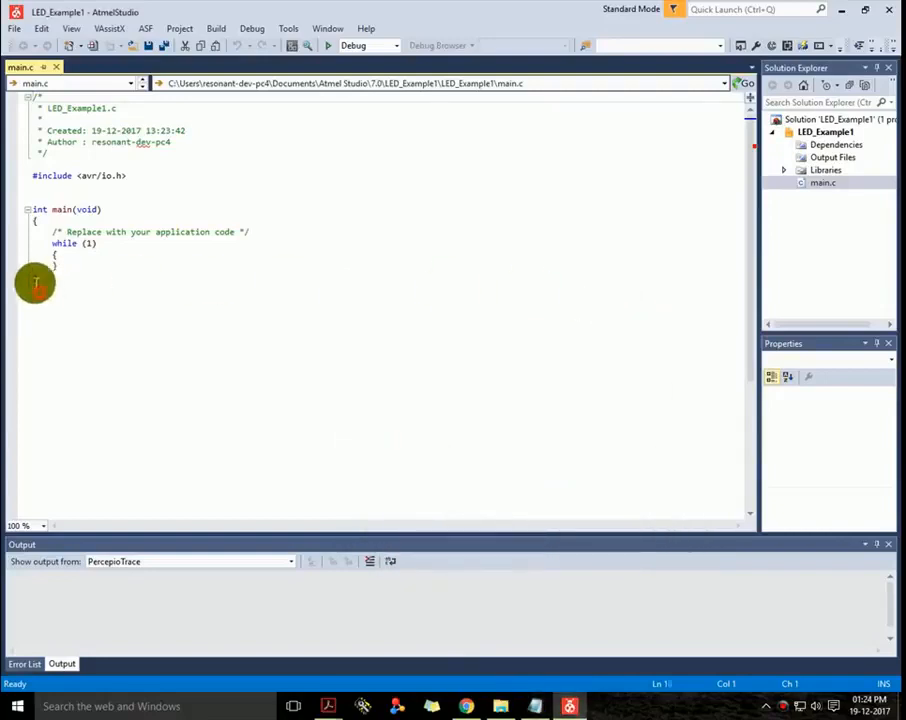
drag(36, 176, 80, 244)
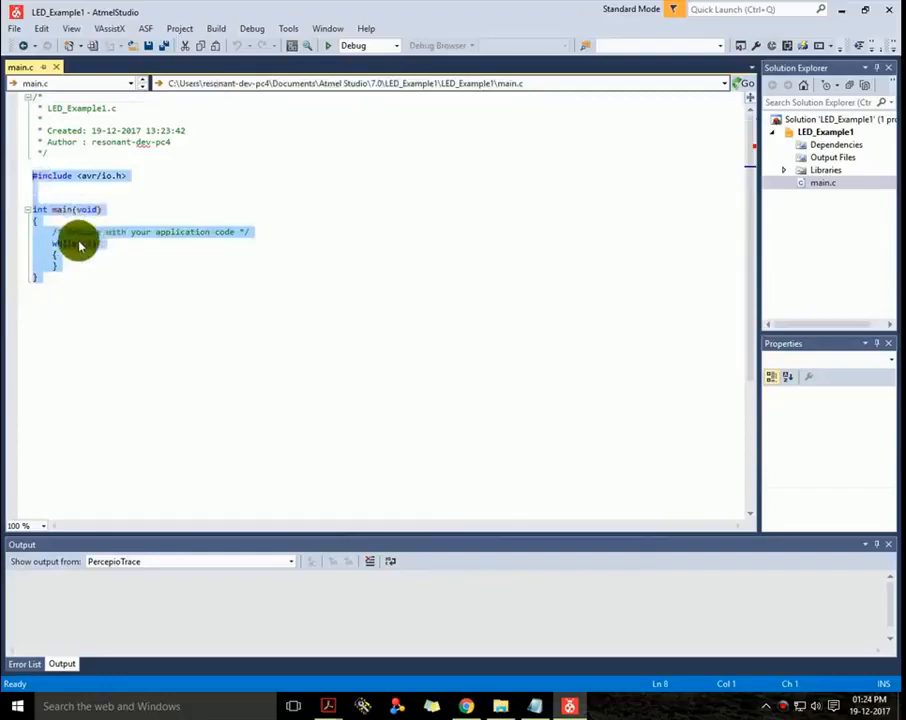
right_click(80, 244)
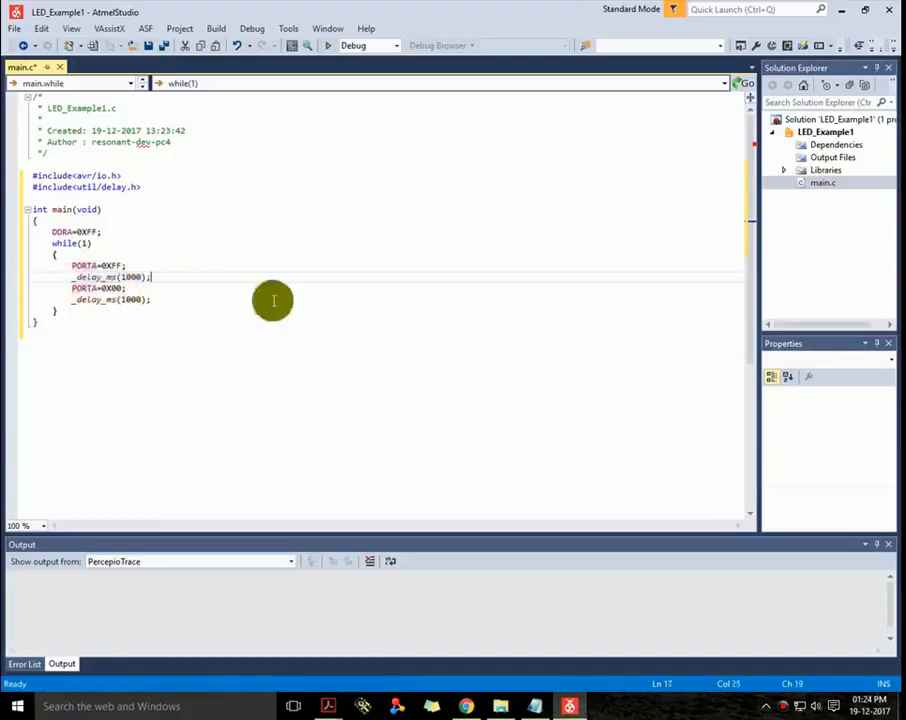
mouse_move(236, 308)
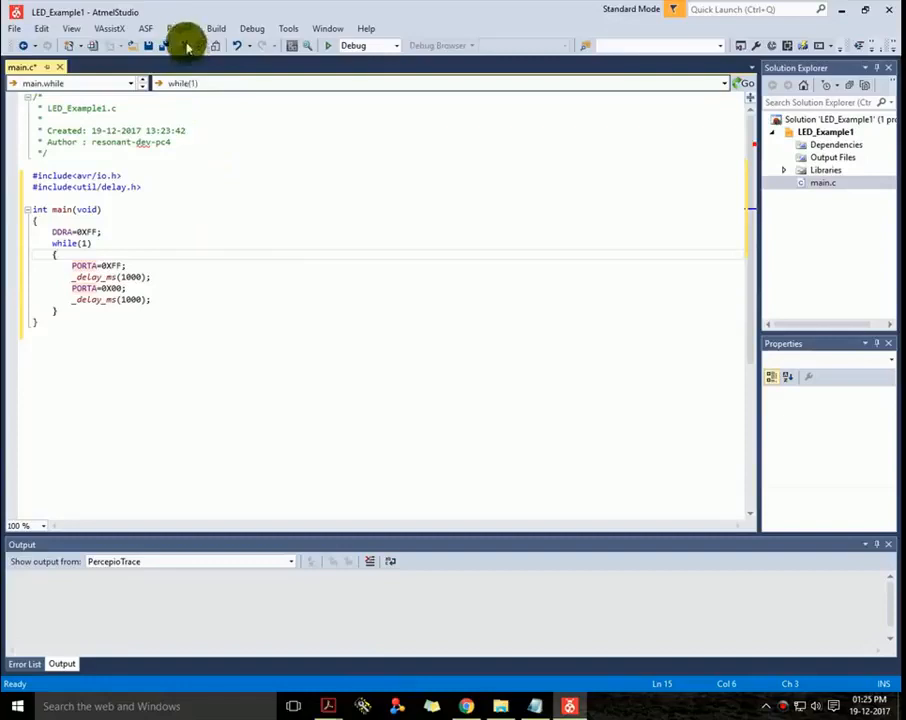
Review the Project menu commands for LED_Example1.
click(178, 28)
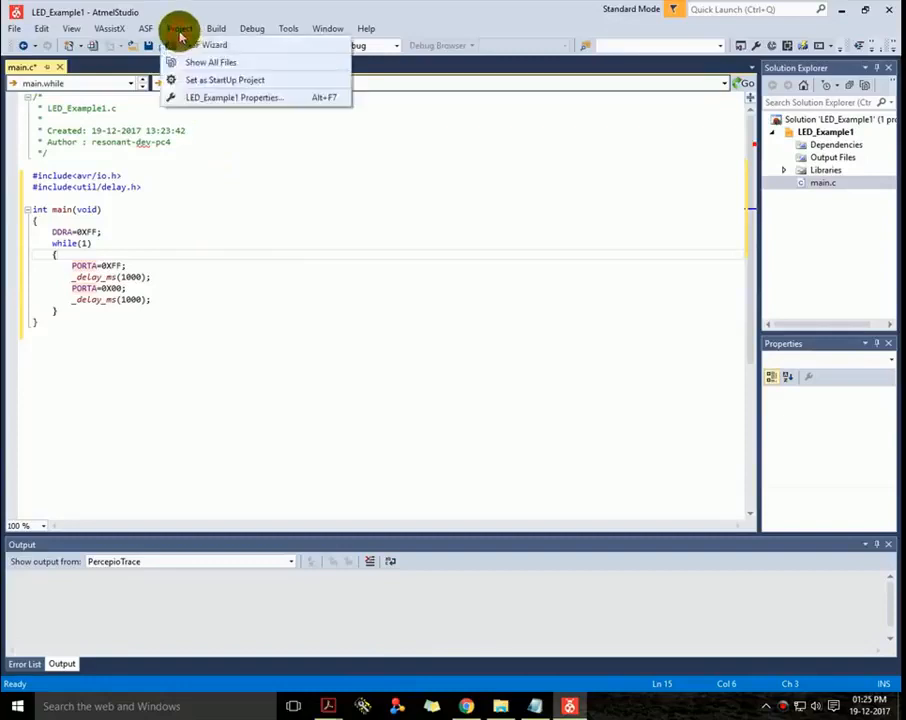
Build the solution in Debug and show the single F_CPU warning in the Error List.
click(216, 28)
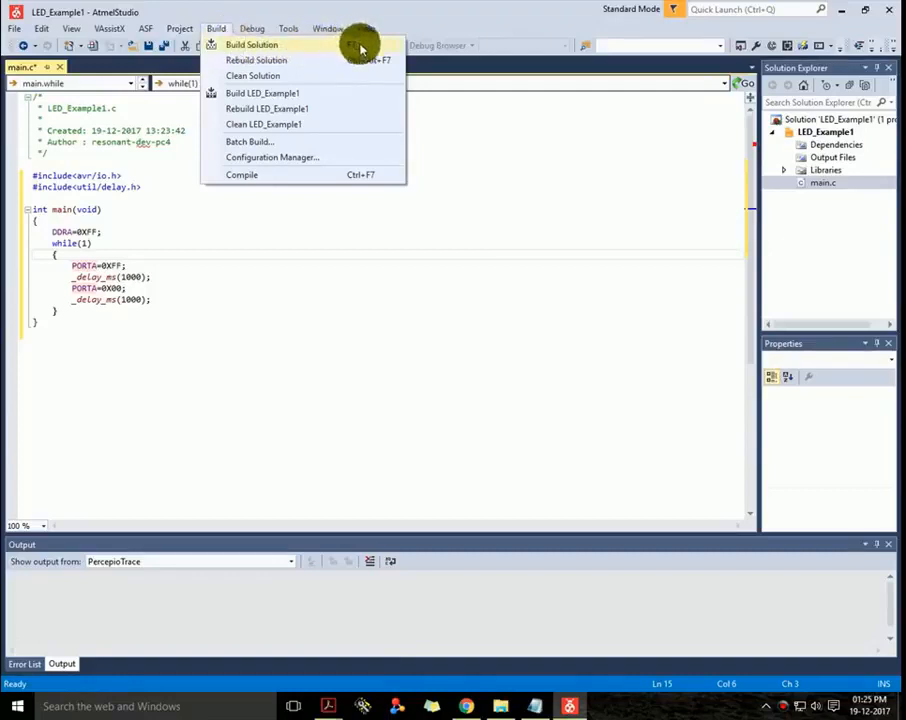
click(252, 44)
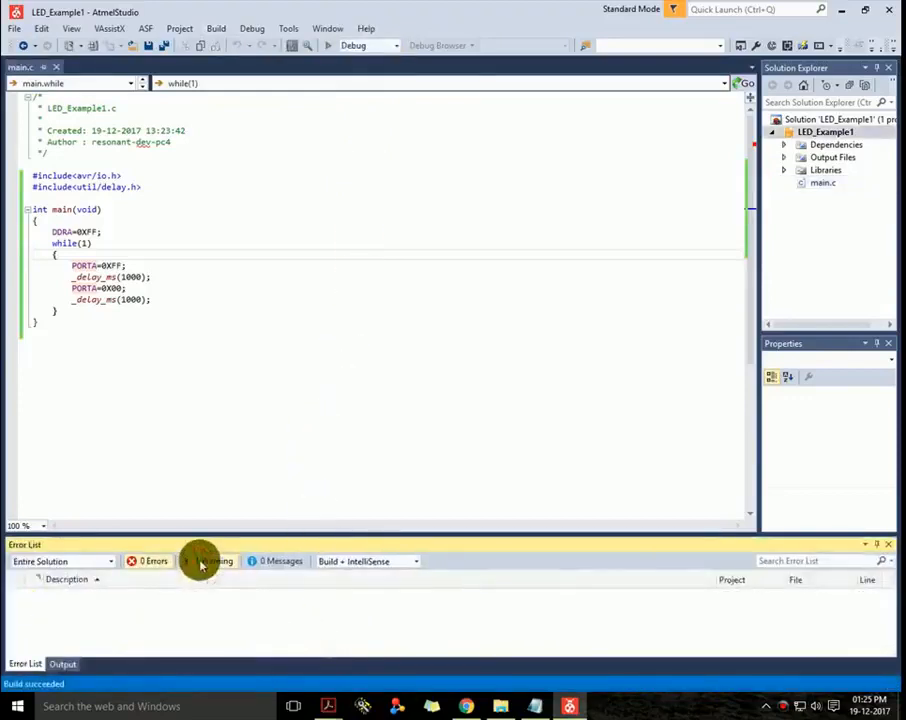
click(210, 560)
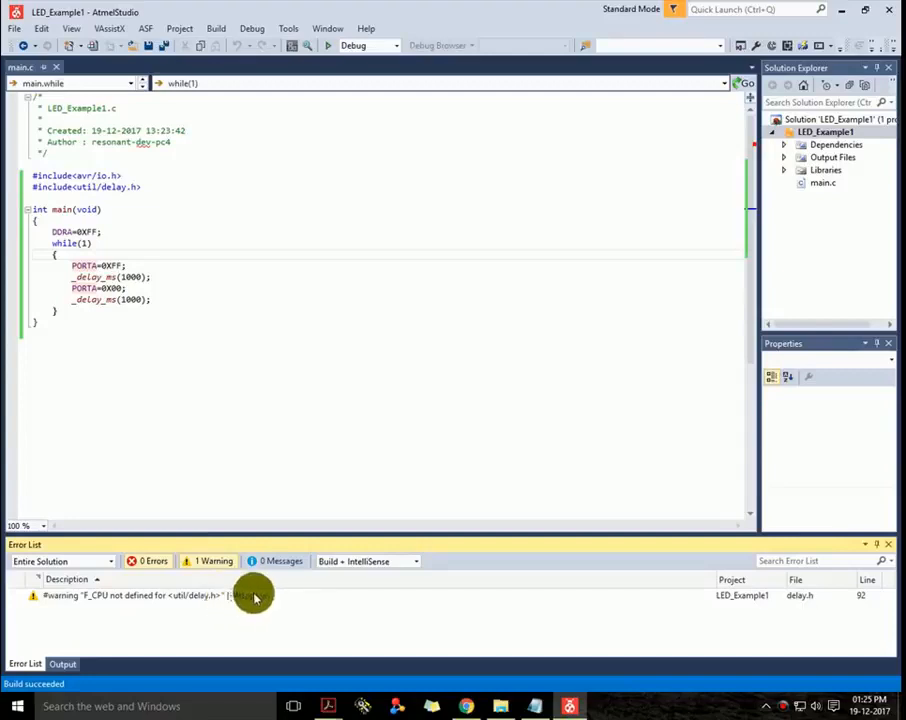
View the build output log reporting 1 succeeded, 0 failed, 0 skipped.
click(216, 28)
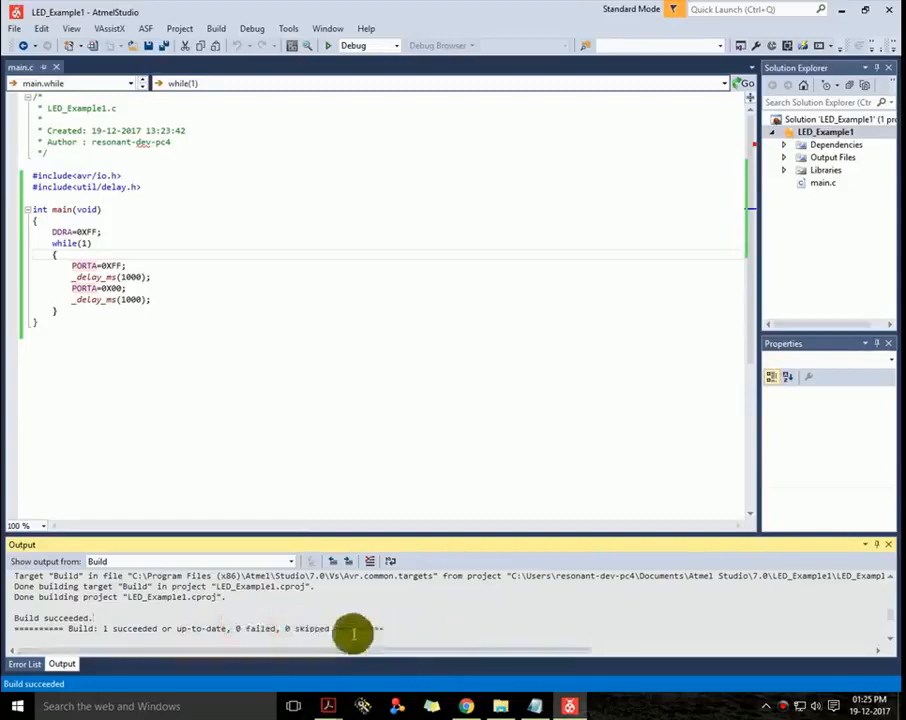
mouse_move(548, 332)
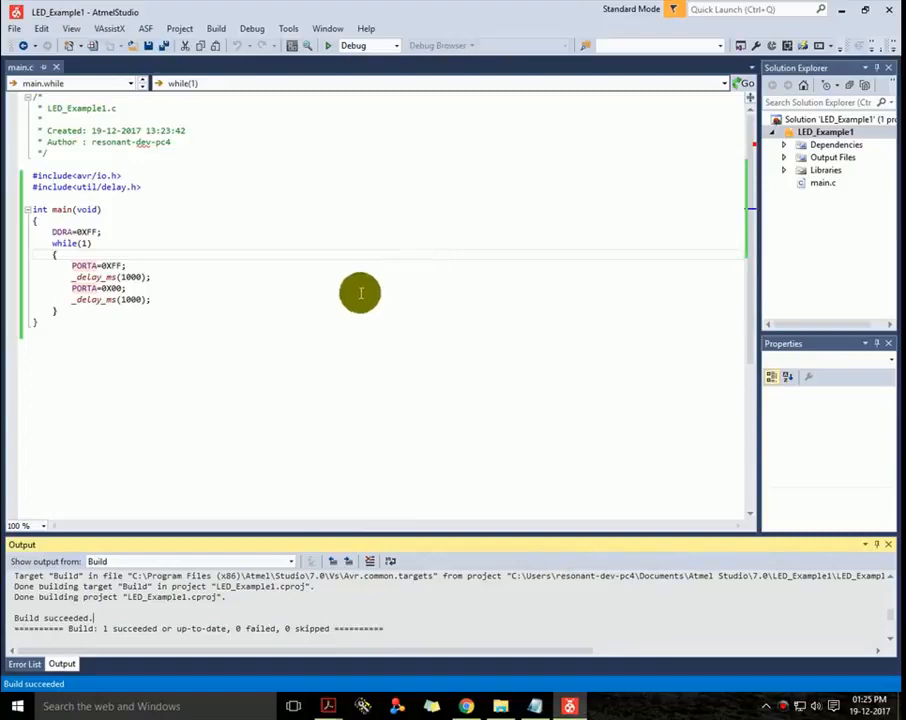
mouse_move(196, 402)
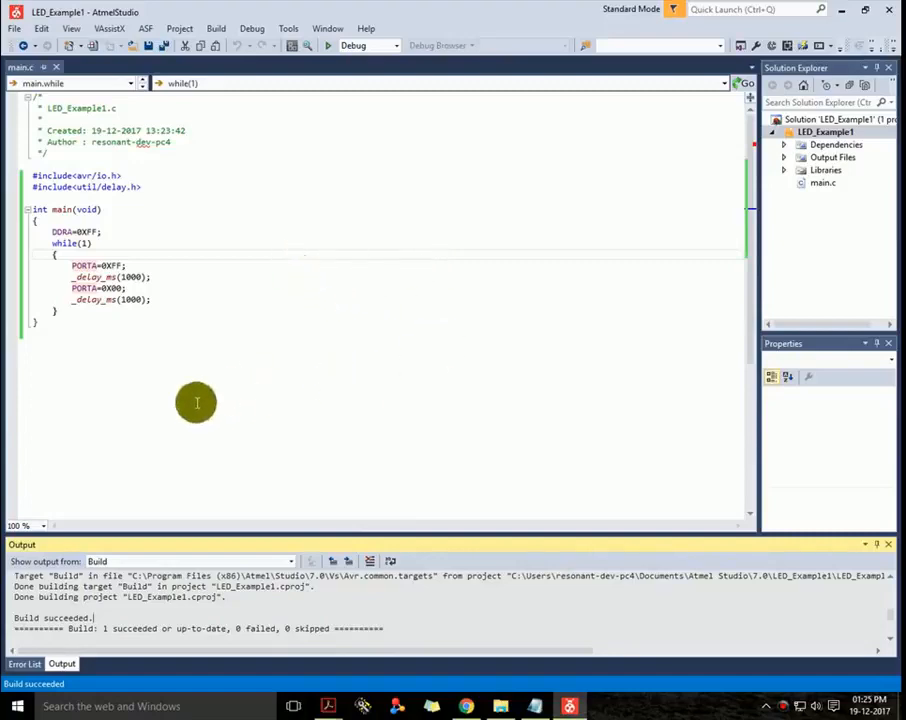
mouse_move(460, 512)
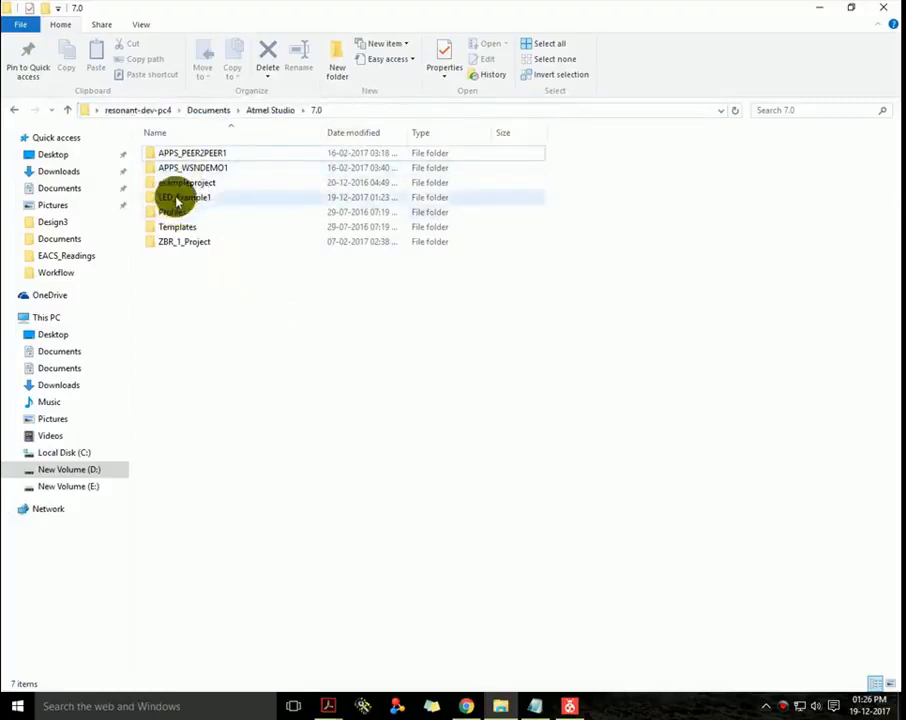
Locate LED_Example1.hex in the project's Debug folder, then return to Atmel Studio.
click(184, 198)
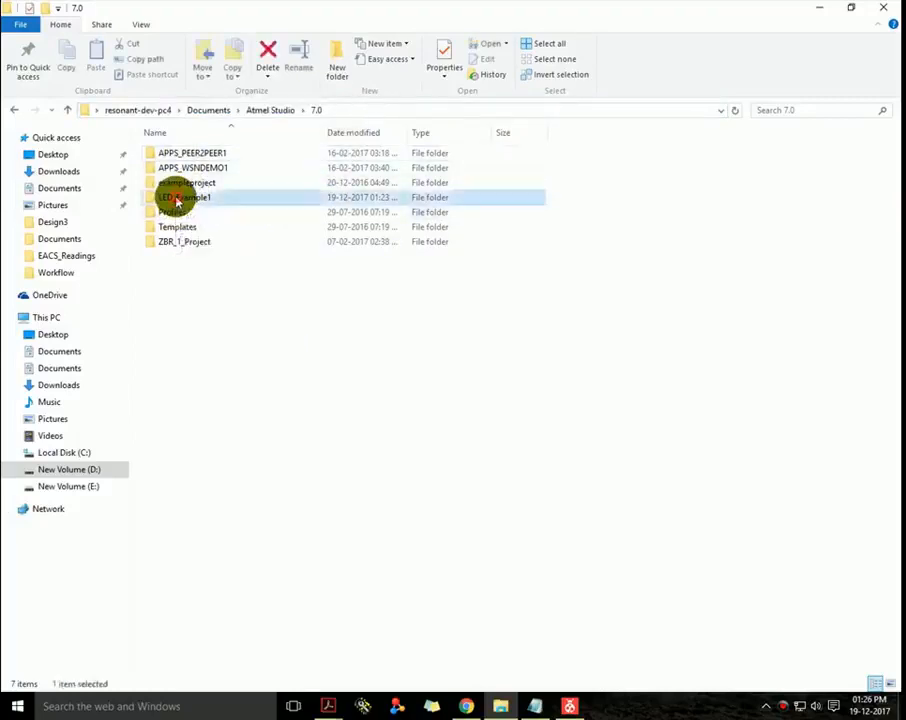
double_click(184, 198)
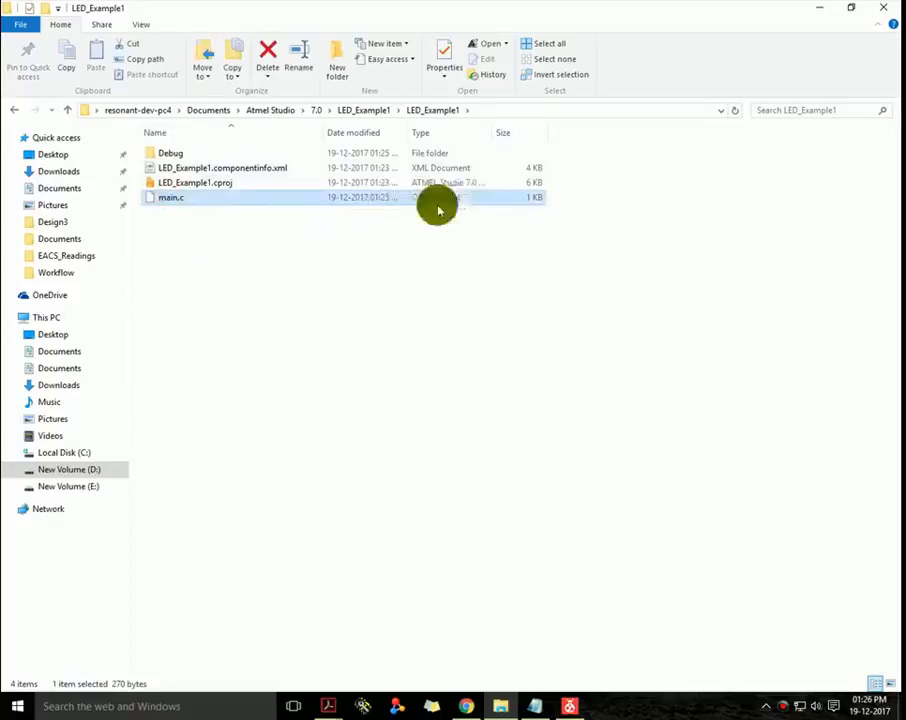
double_click(170, 152)
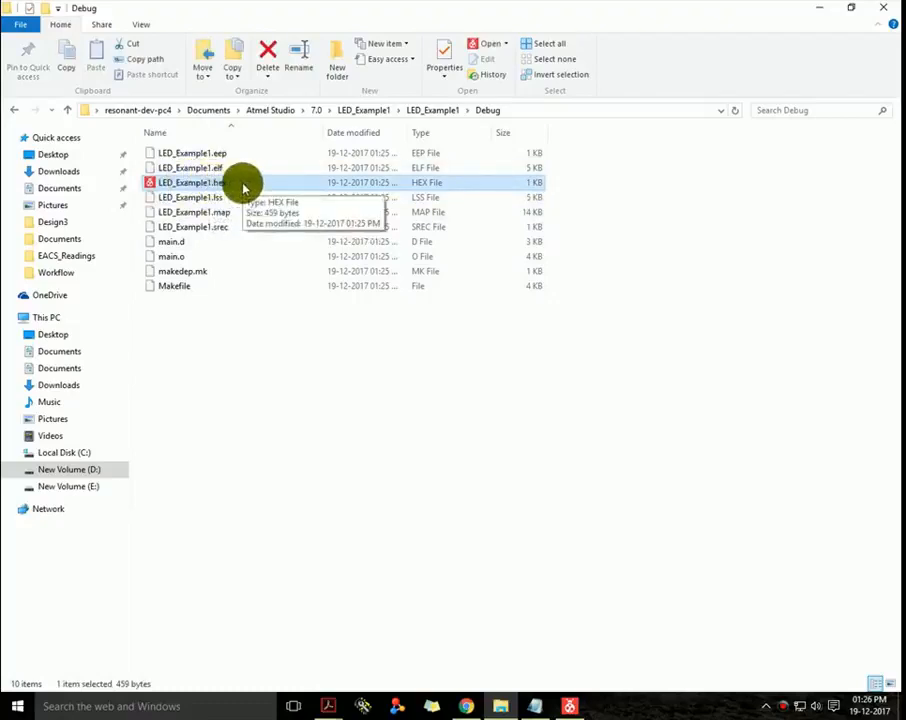
mouse_move(364, 418)
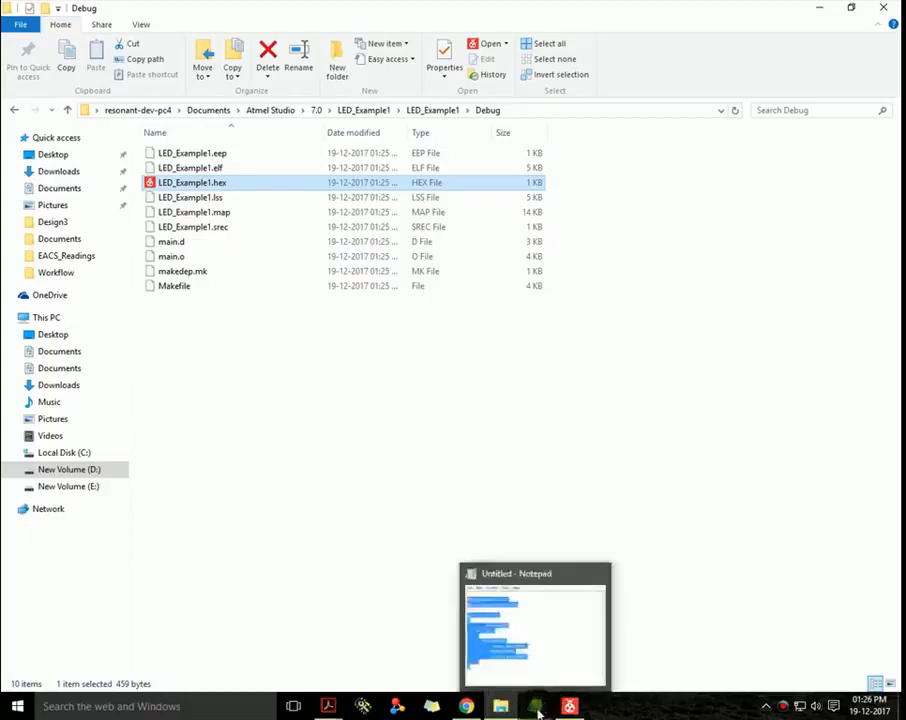
click(568, 708)
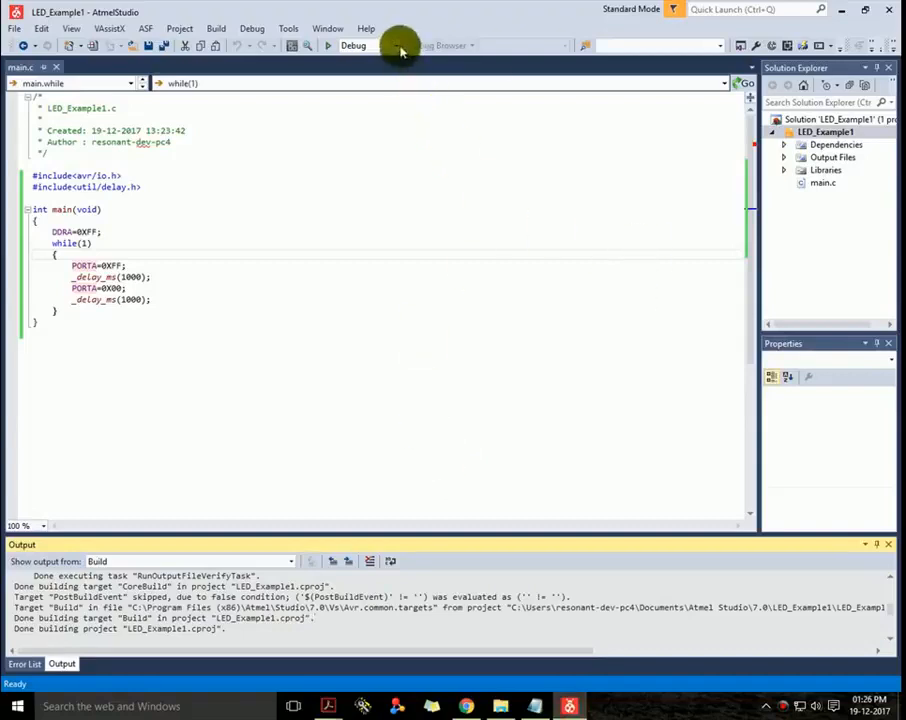
mouse_move(424, 24)
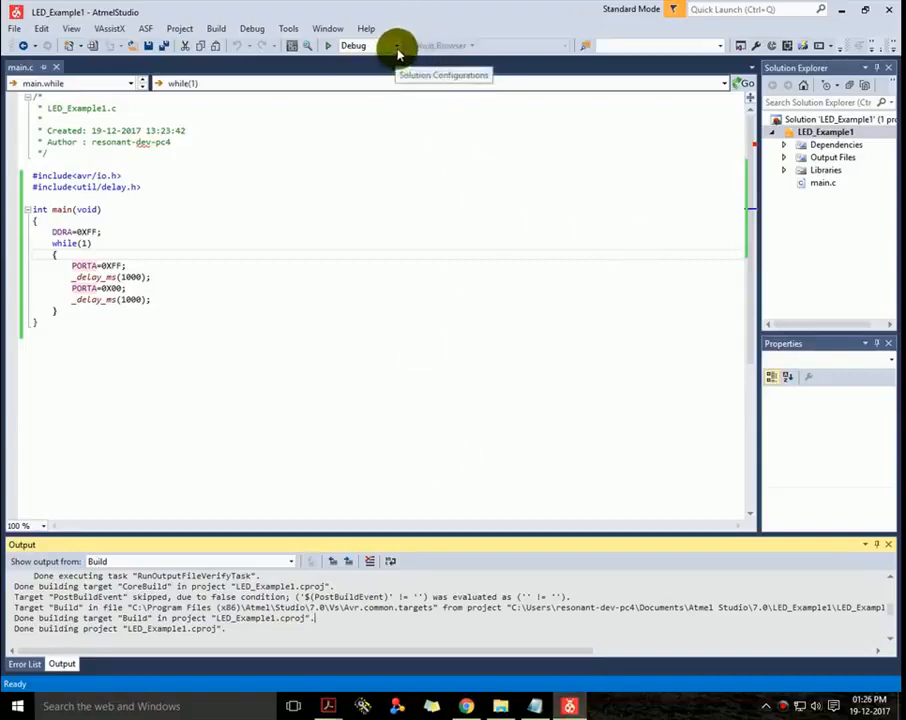
Switch the solution configuration to Release and build the solution again.
click(364, 44)
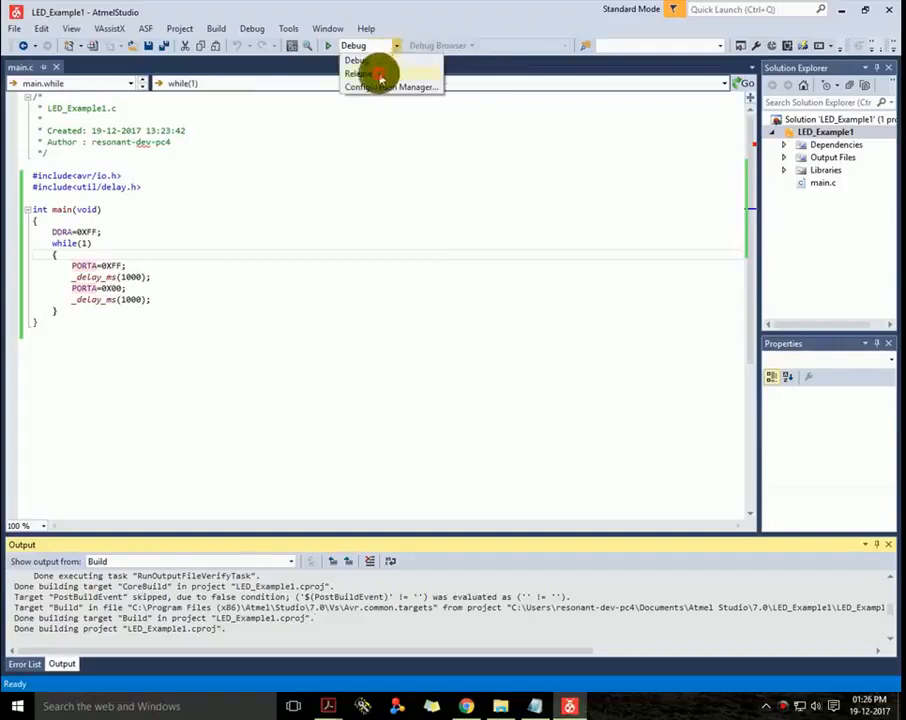
click(216, 28)
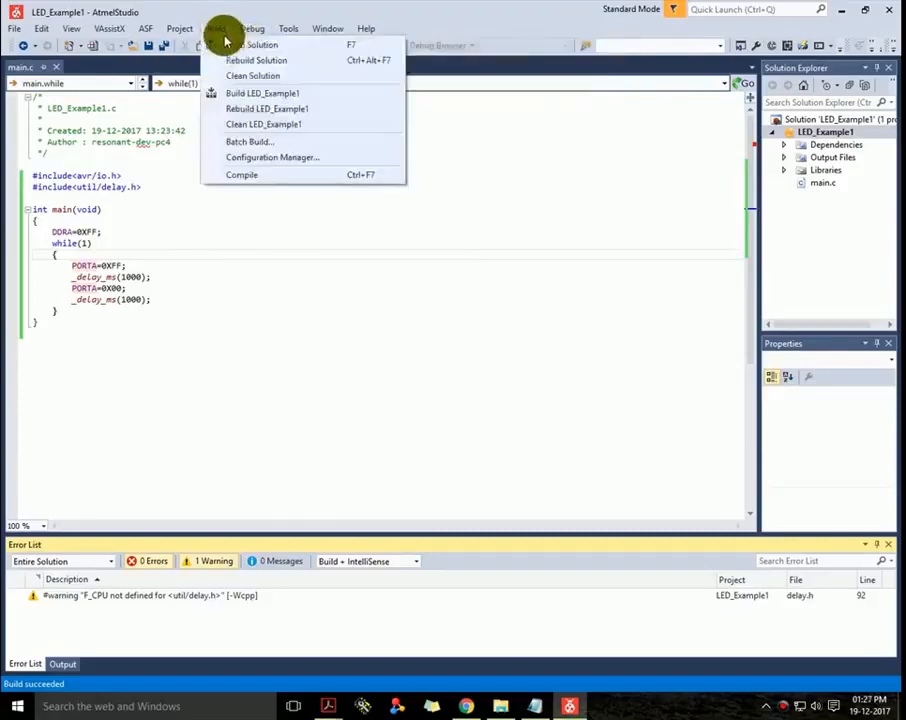
click(262, 94)
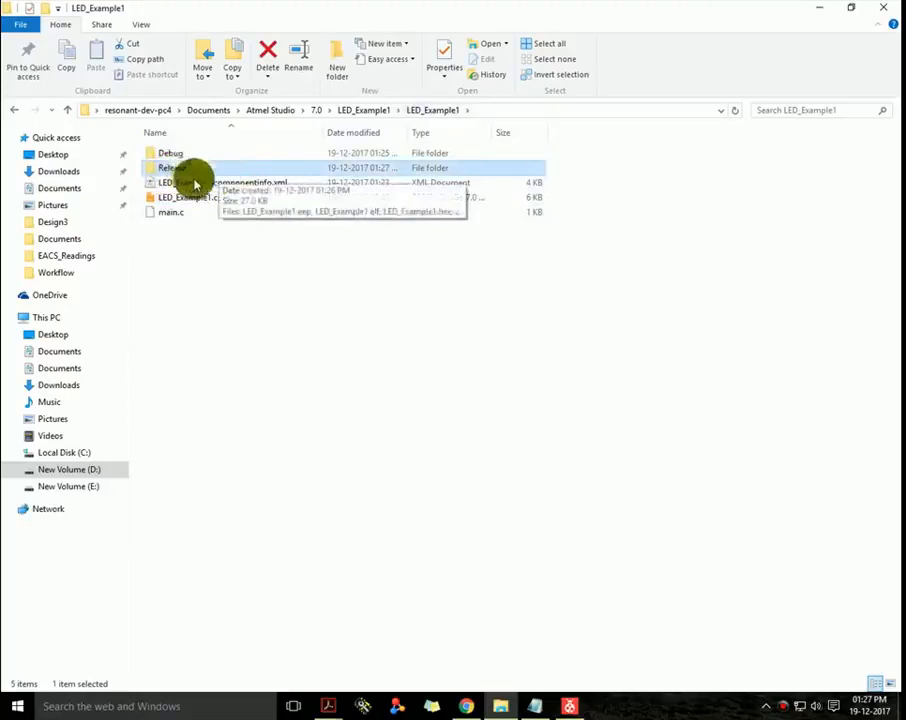
mouse_move(222, 238)
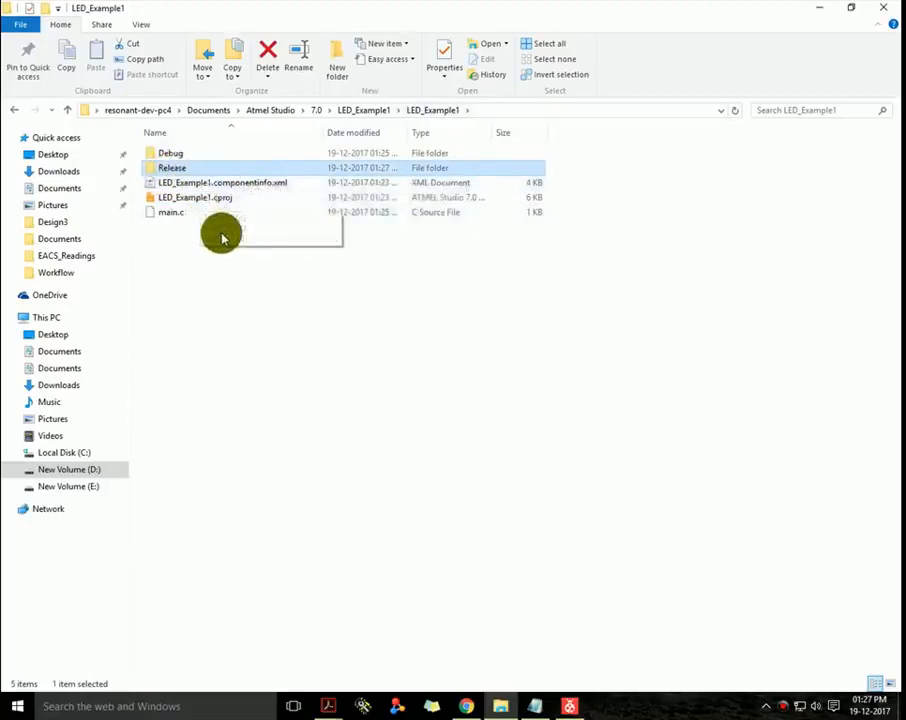
Select LED_Example1.hex inside the newly created Release output folder.
double_click(172, 168)
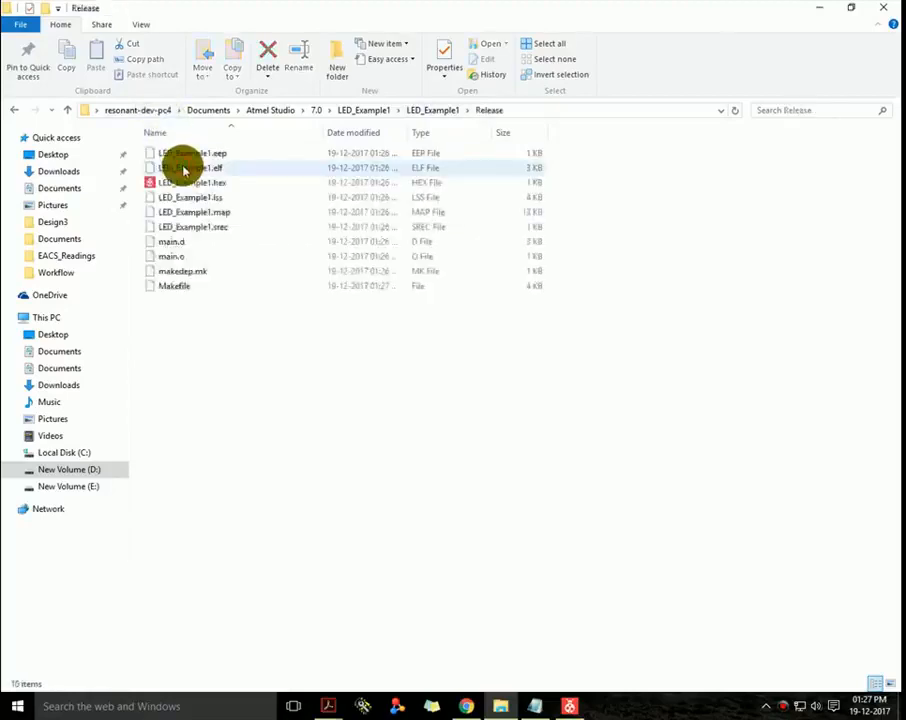
click(190, 182)
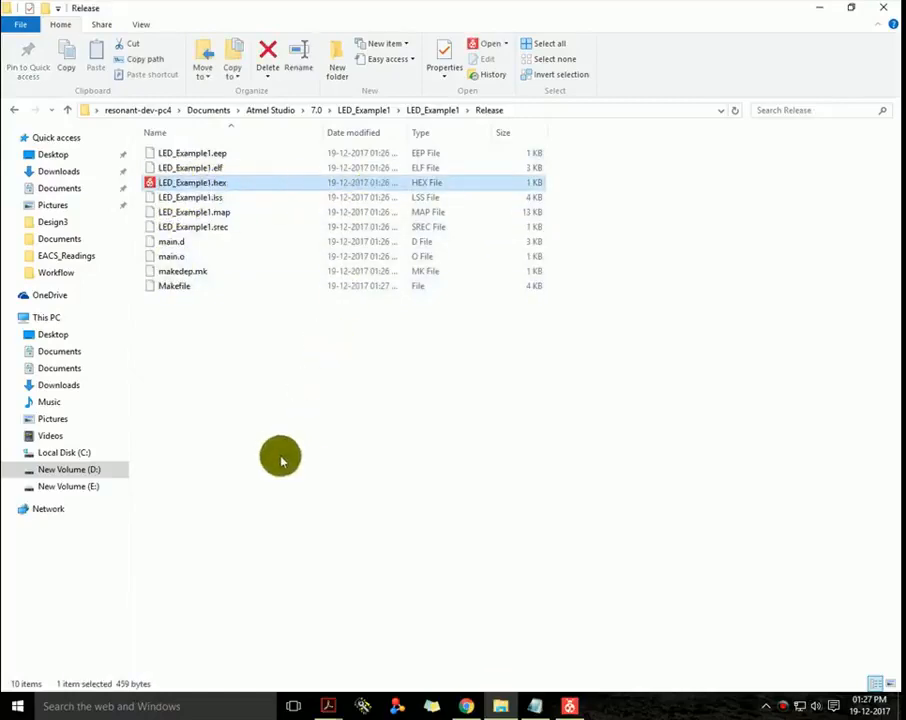
mouse_move(364, 448)
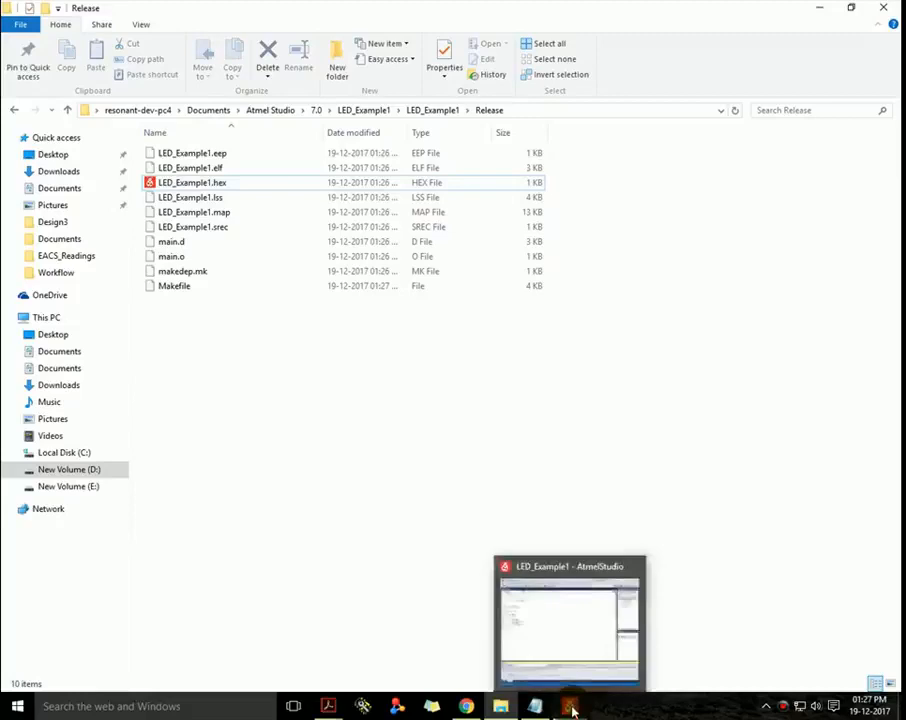
mouse_move(820, 516)
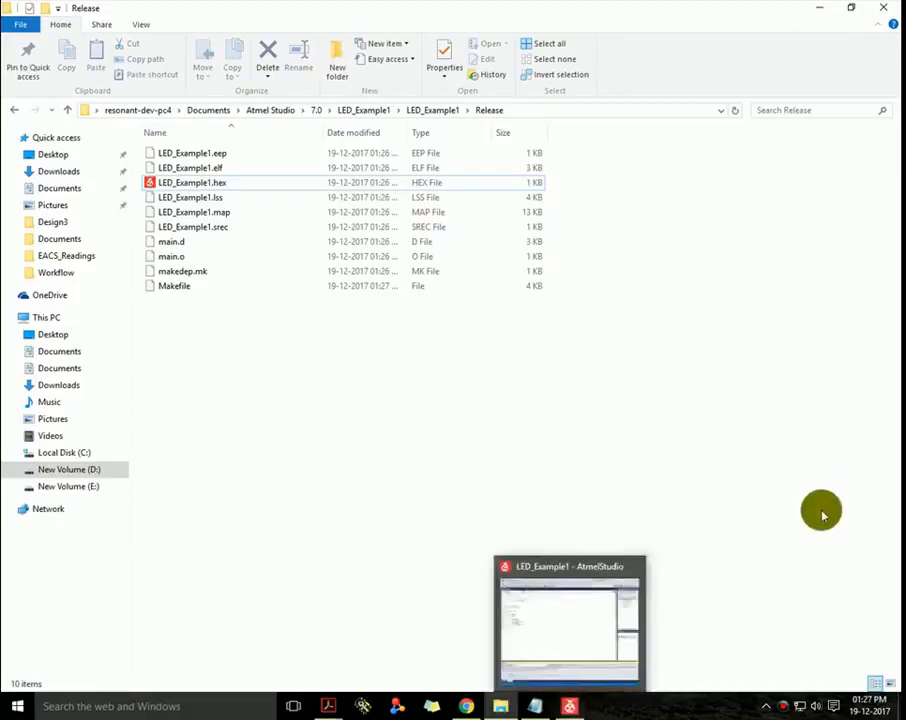